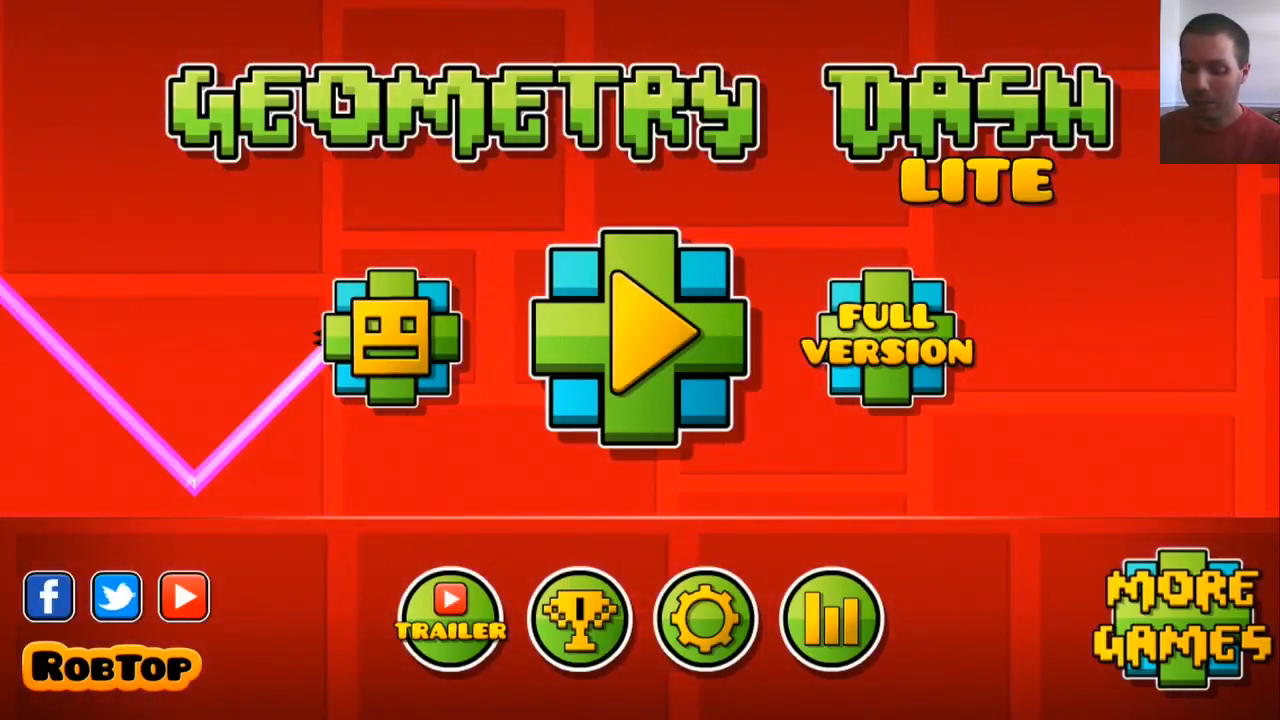
Enter the level browser, peek at Back On Track, and return to Stereo Madness.
left_click(640, 340)
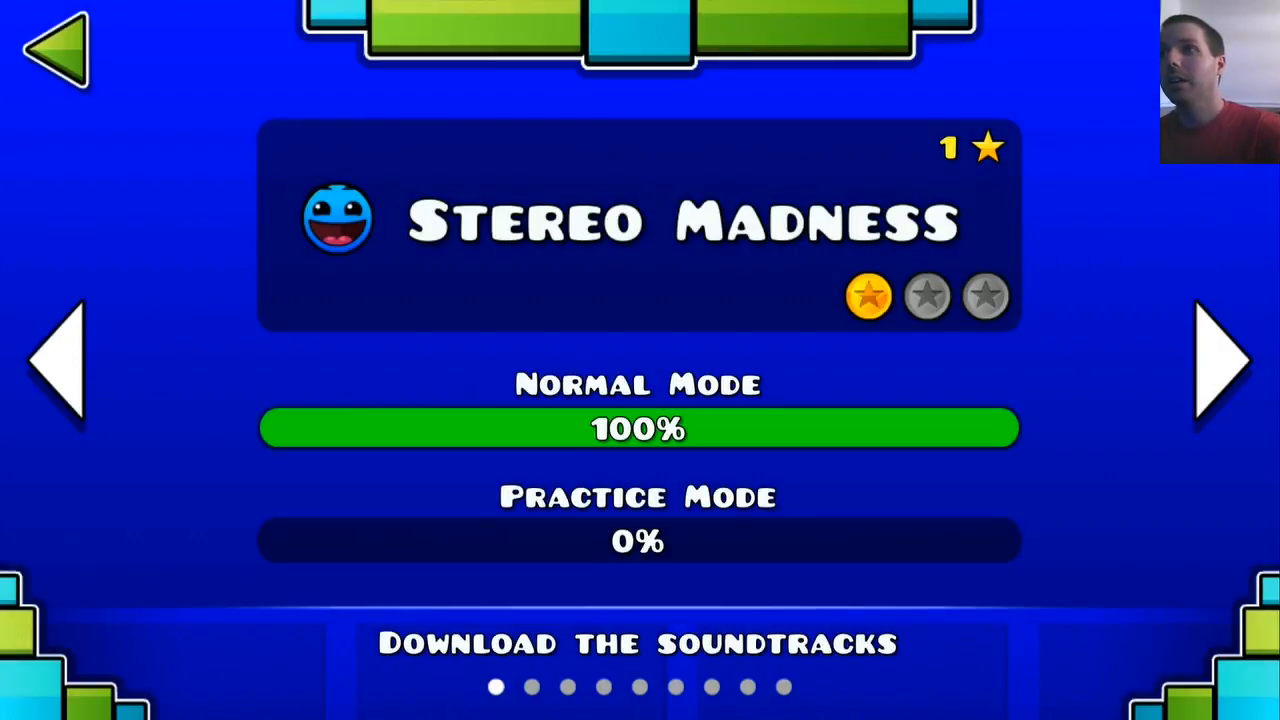
left_click(1216, 360)
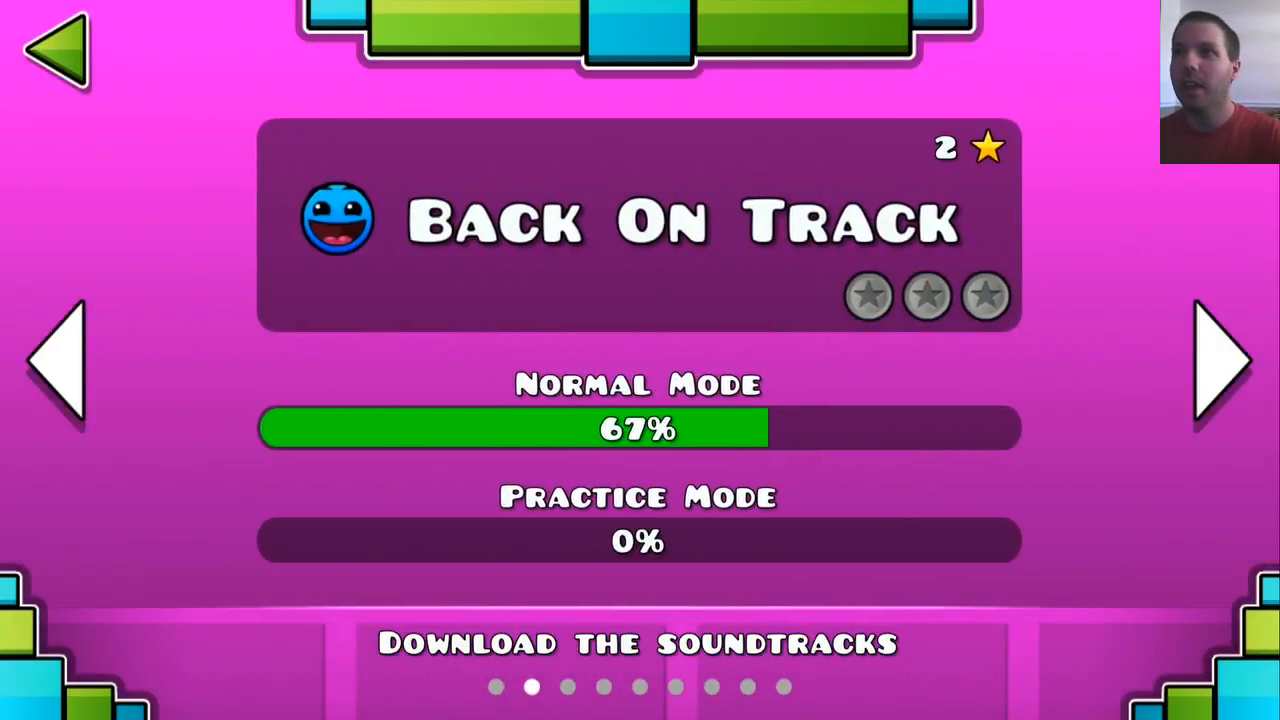
left_click(60, 360)
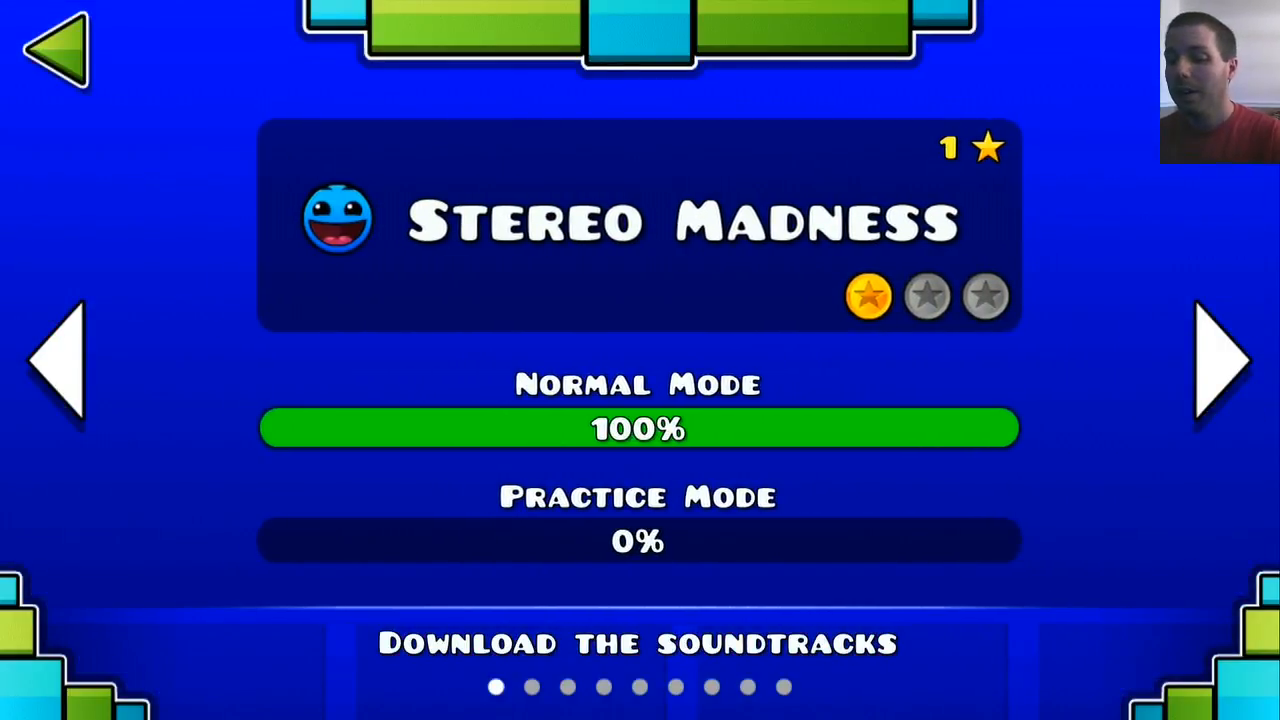
Start a Stereo Madness run that ends at 15% on attempt 2.
left_click(636, 428)
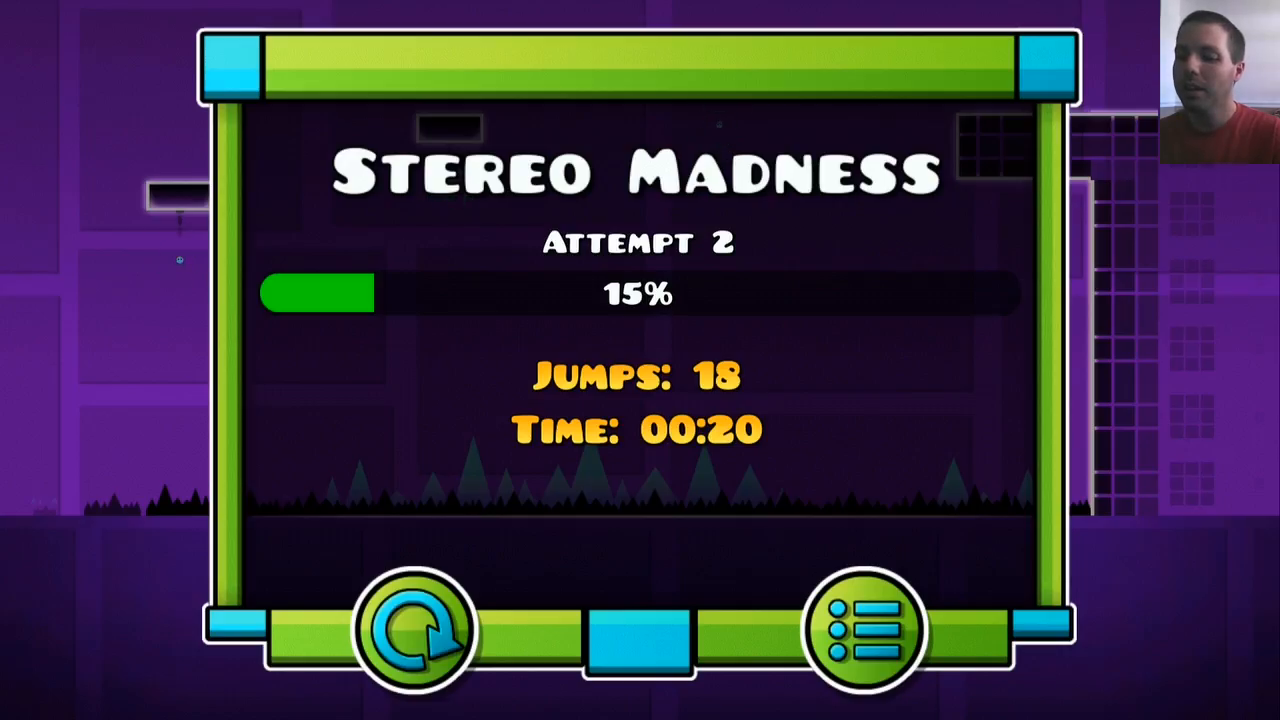
Resume the Stereo Madness run and jump the cube over the spikes.
left_click(416, 630)
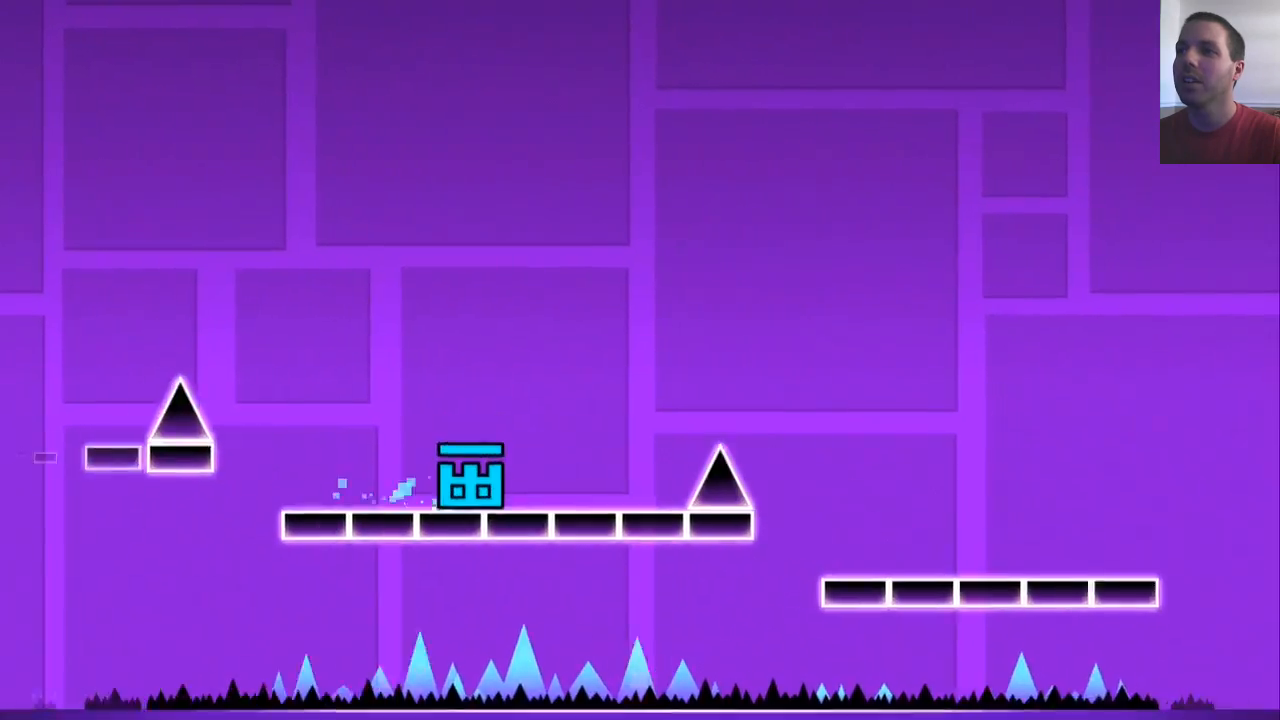
key("space")
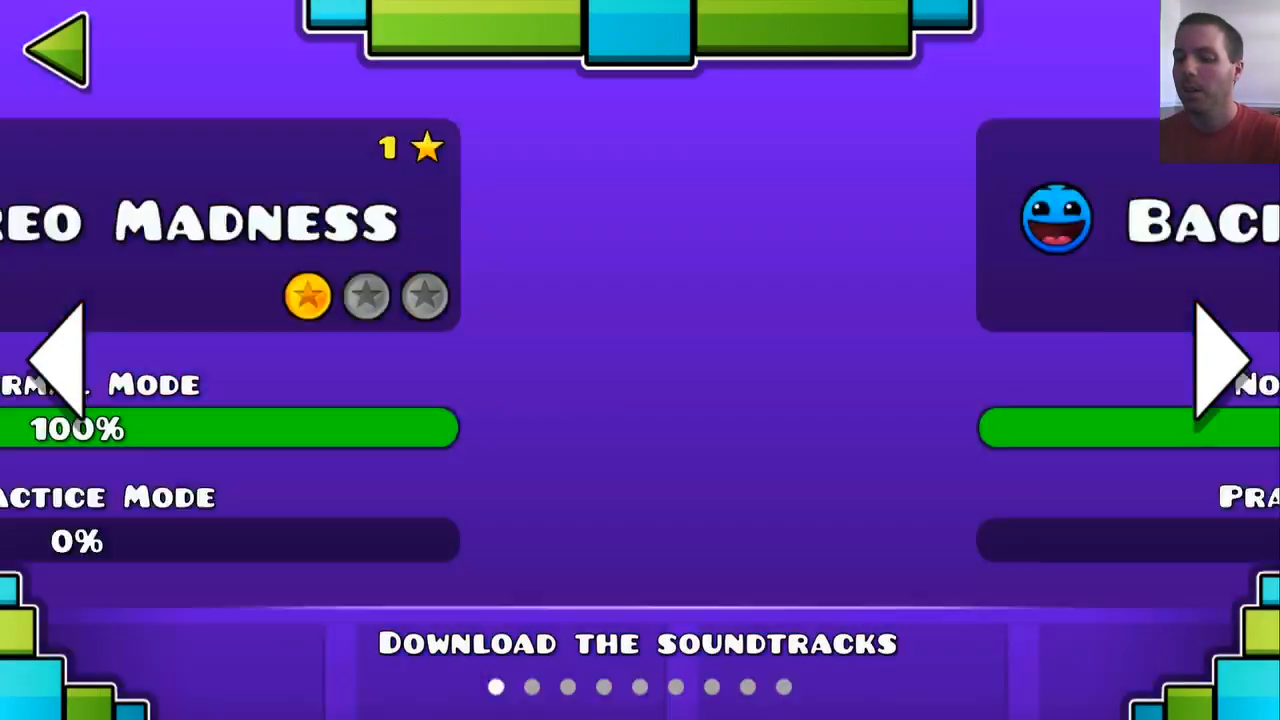
Start Back On Track and jump through its opening spikes.
left_click(1210, 360)
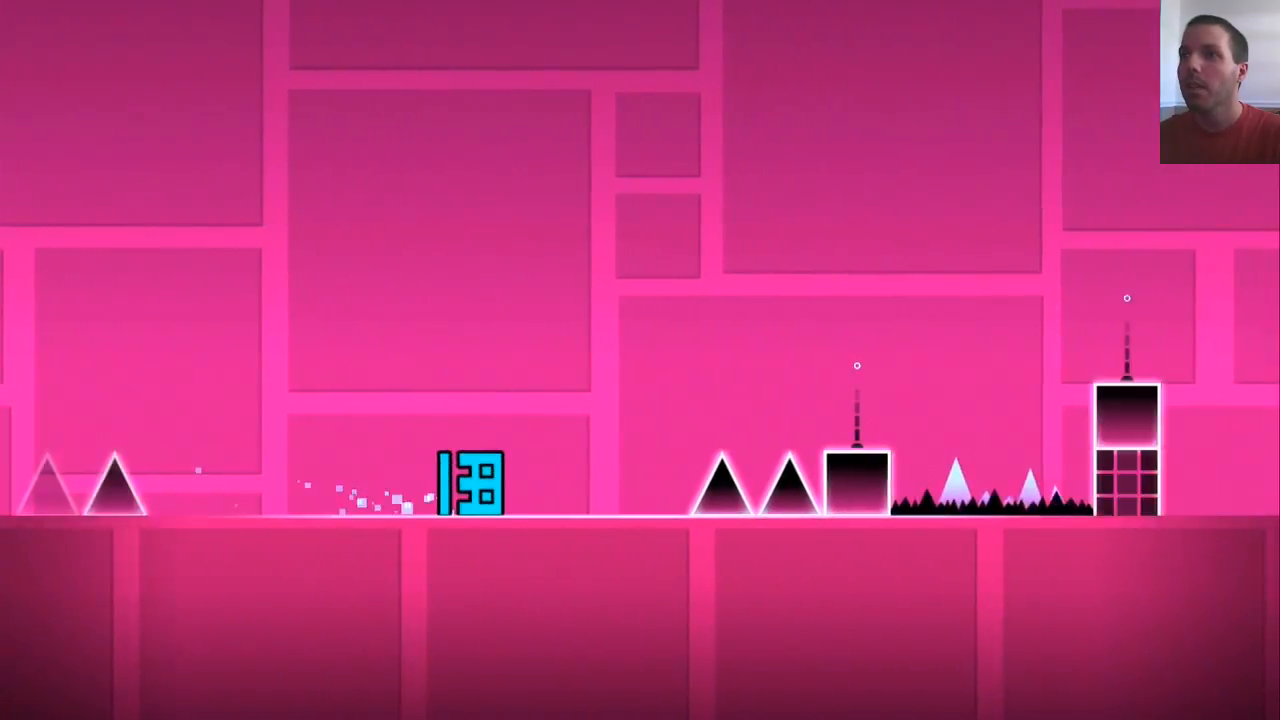
key("space")
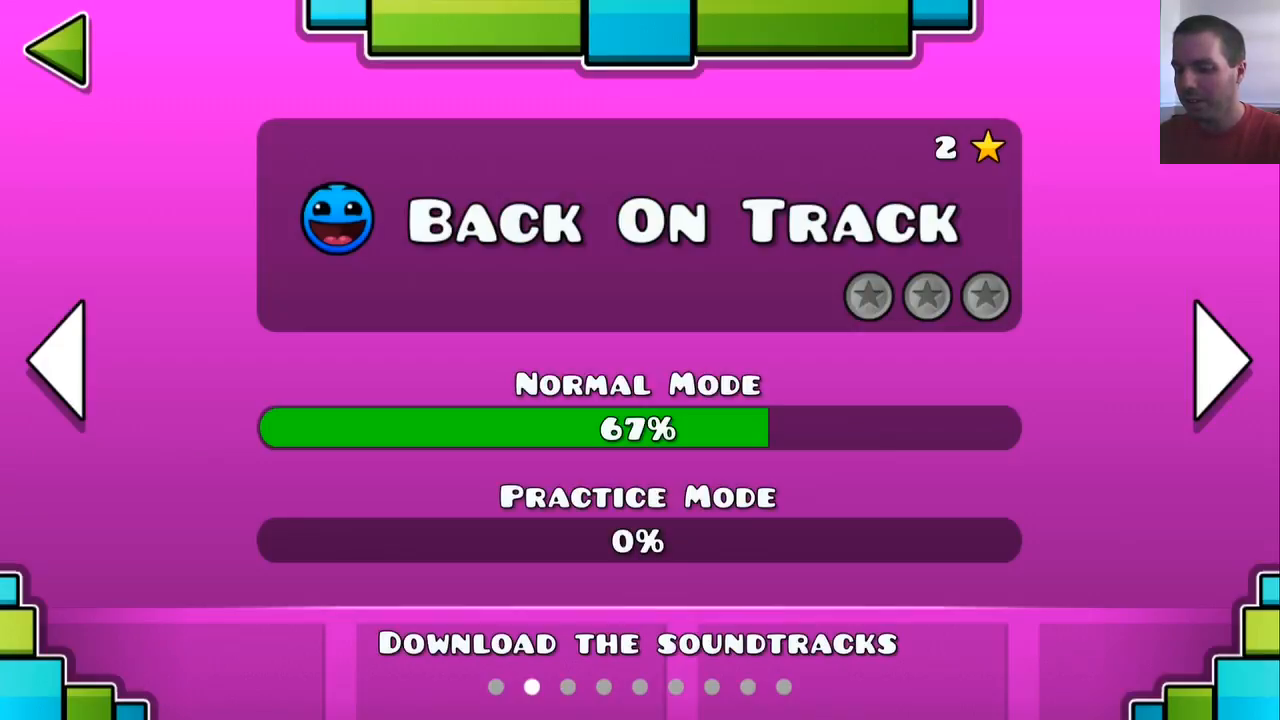
Browse past the Coming Soon page to Jumper and start playing it.
left_click(1218, 360)
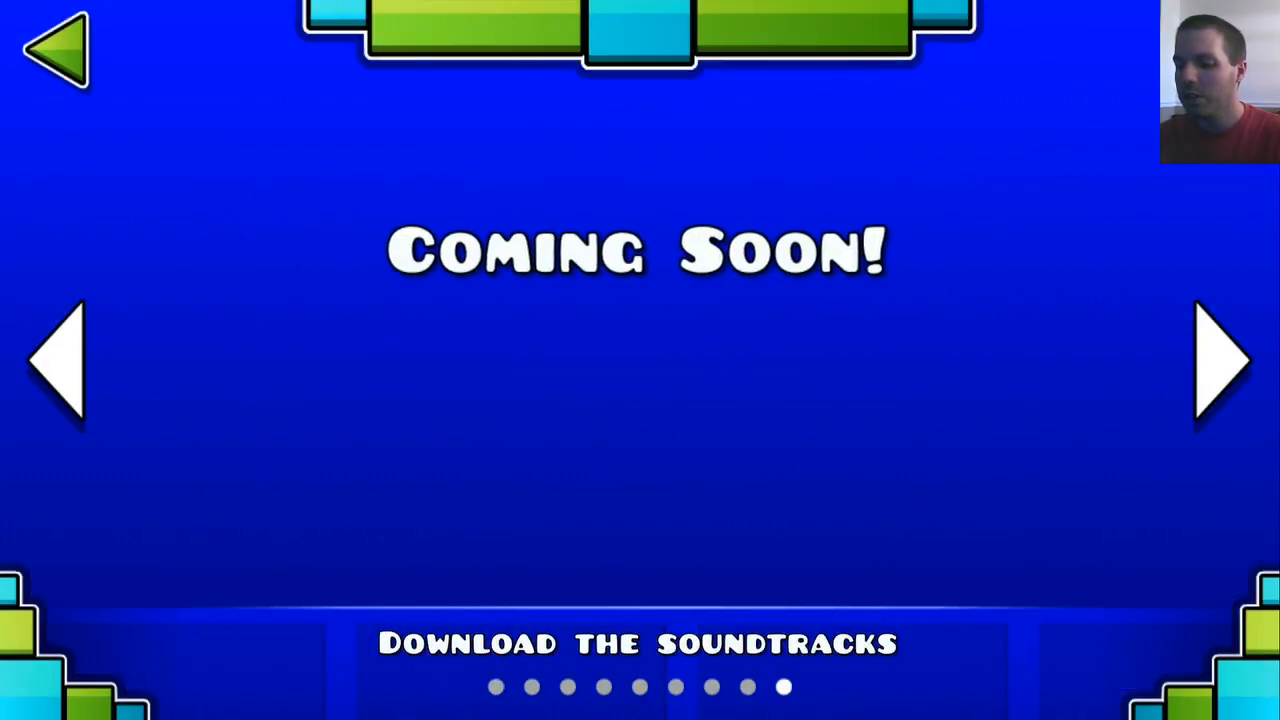
left_click(56, 360)
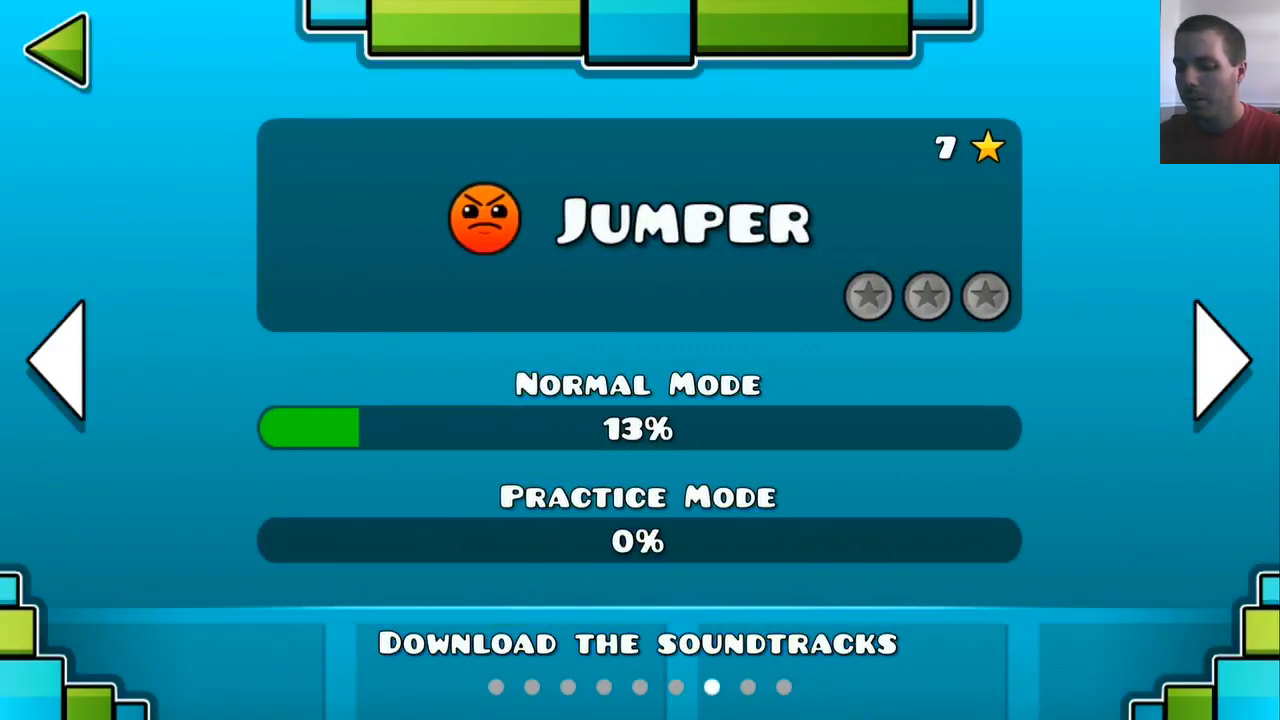
left_click(1216, 360)
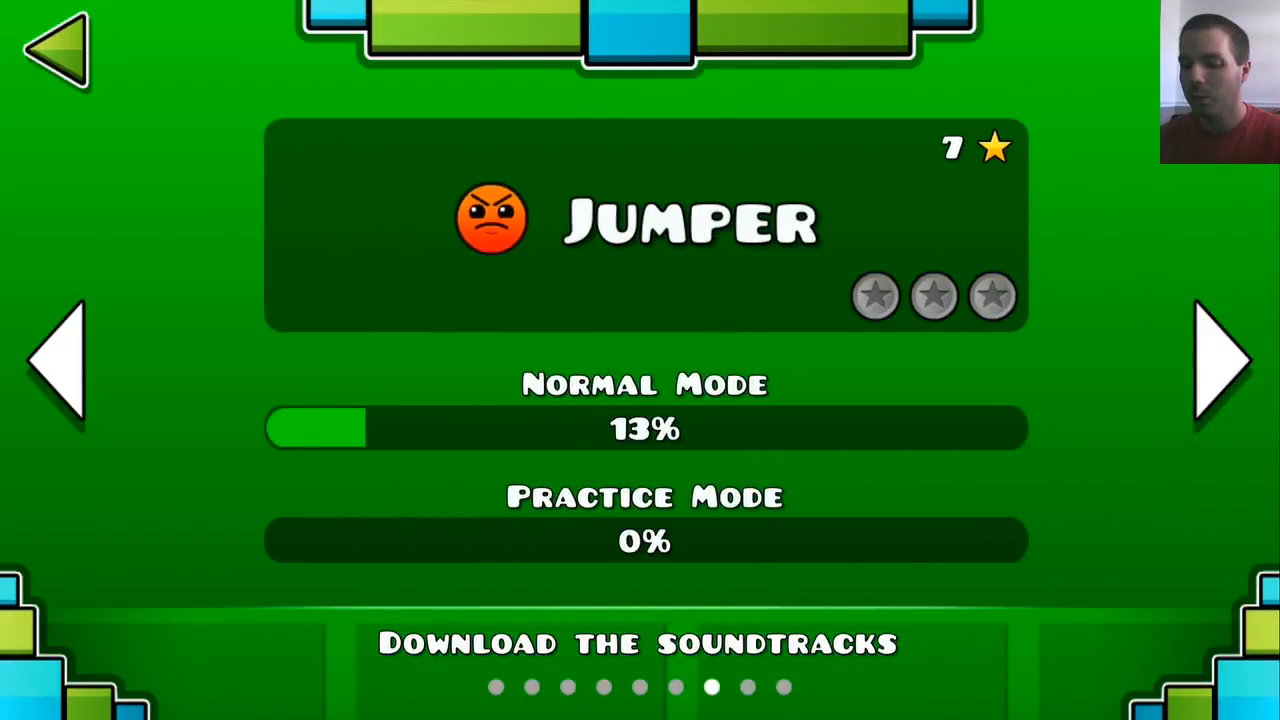
Leave the Jumper level page and return to the main title menu.
left_click(640, 224)
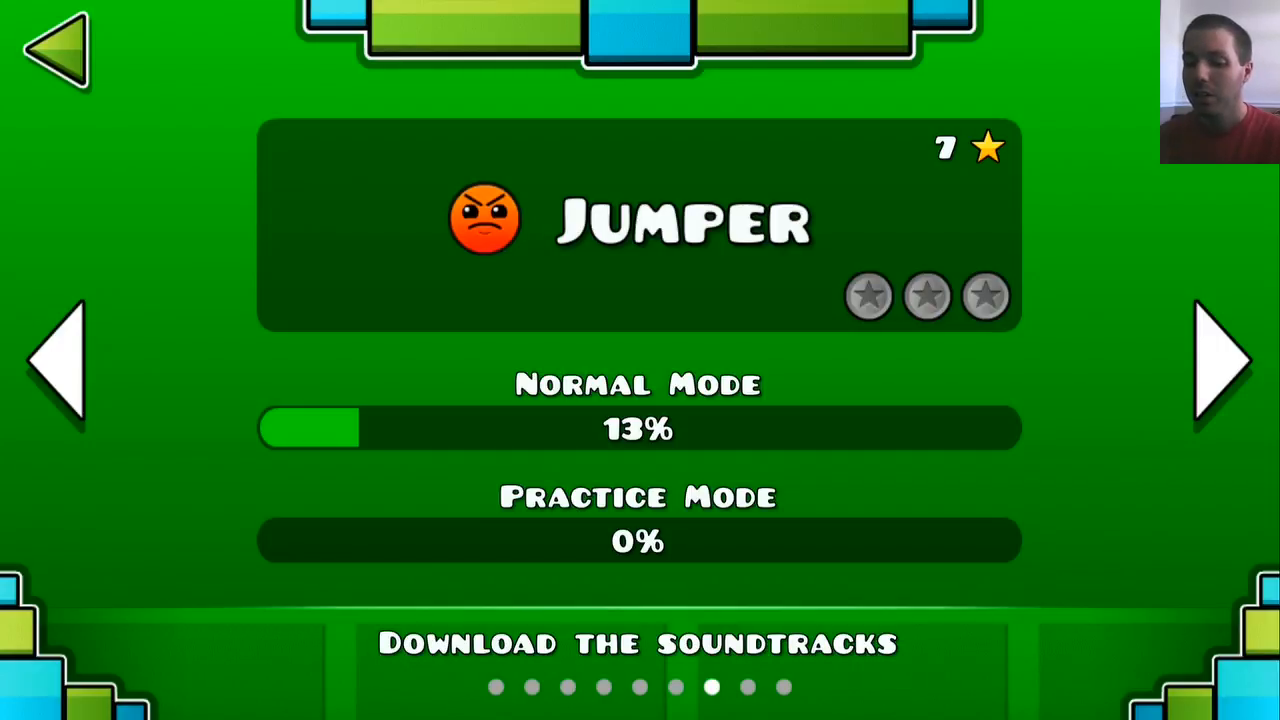
left_click(56, 56)
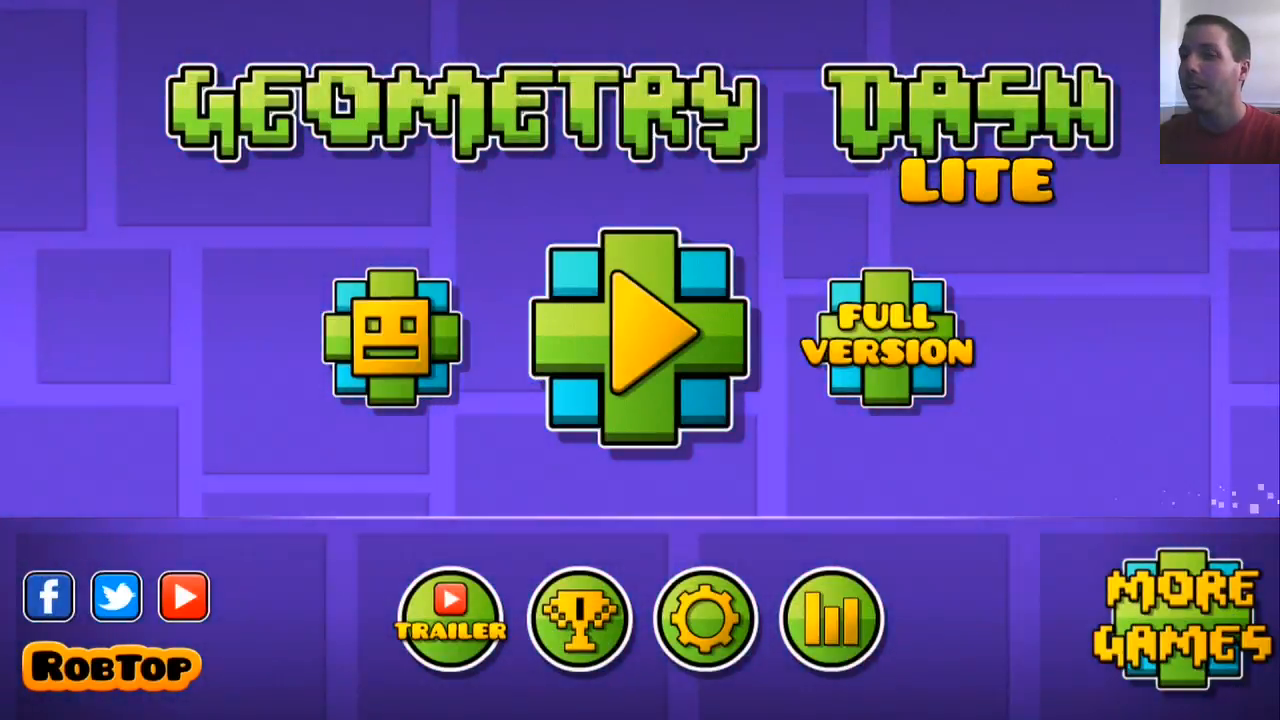